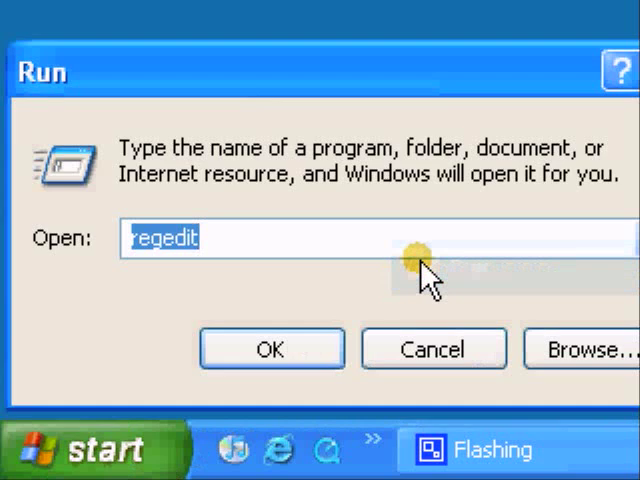
mouse_move(152, 264)
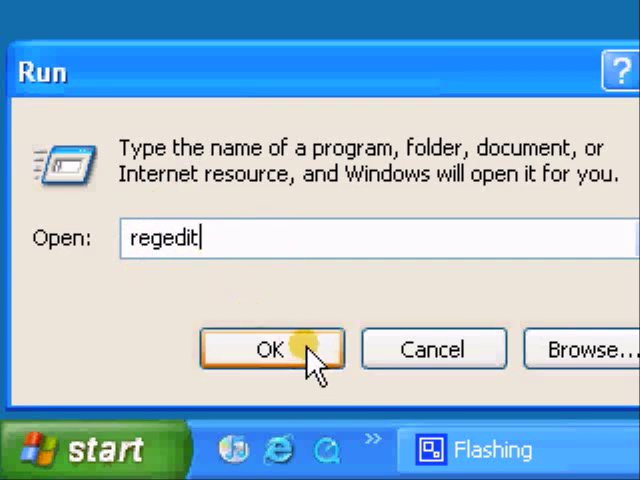
- Launch Registry Editor by confirming the regedit command in the Run dialog
click(270, 349)
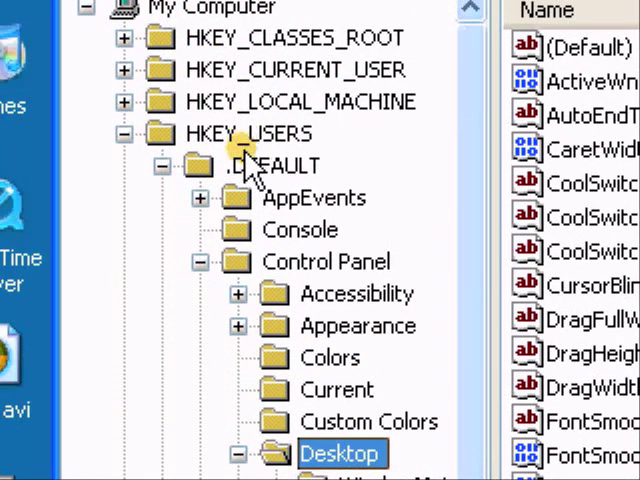
mouse_move(255, 185)
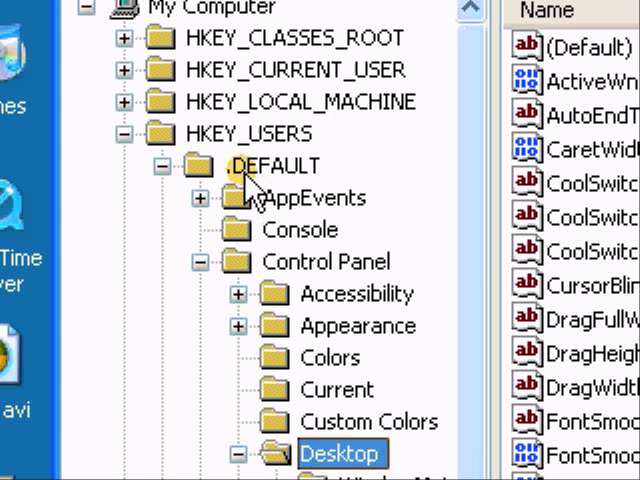
- Expand .DEFAULT and Control Panel under HKEY_USERS to reveal the Desktop subkey
click(267, 166)
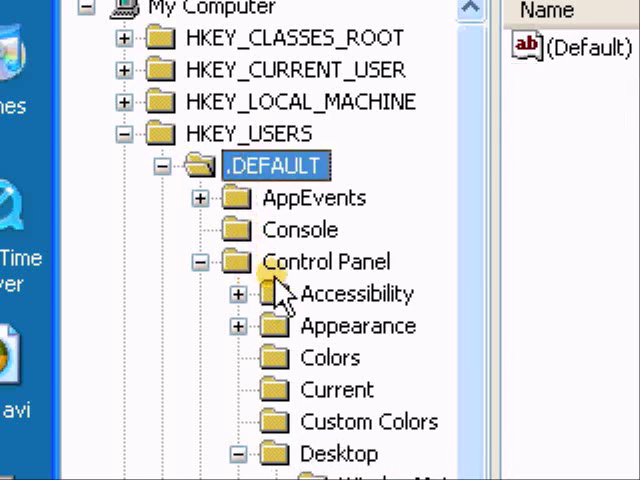
click(325, 261)
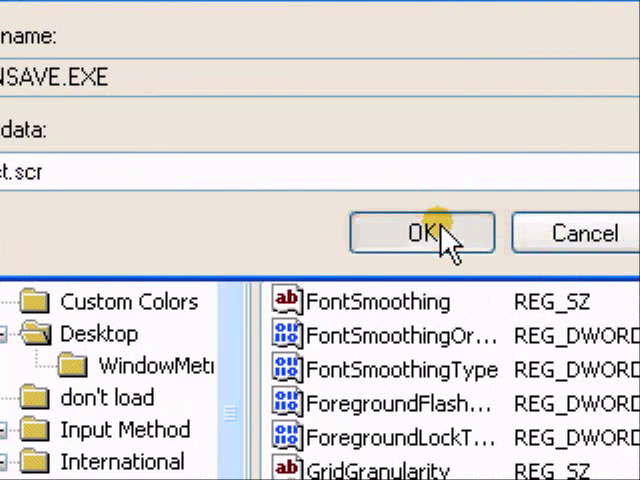
- Save the new .scr file as SCRNSAVE.EXE's value data and close the editor
click(422, 233)
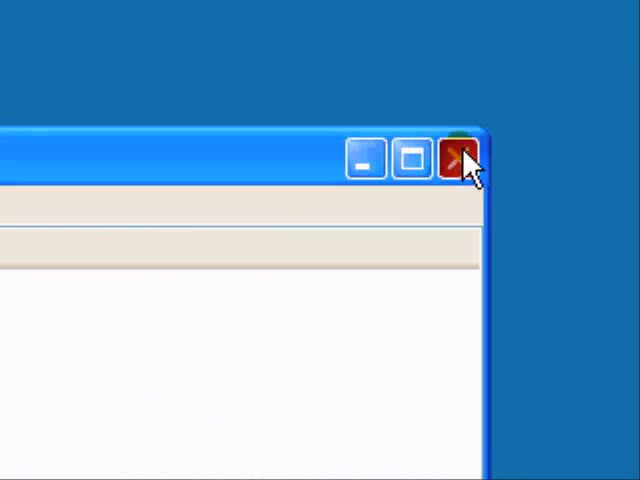